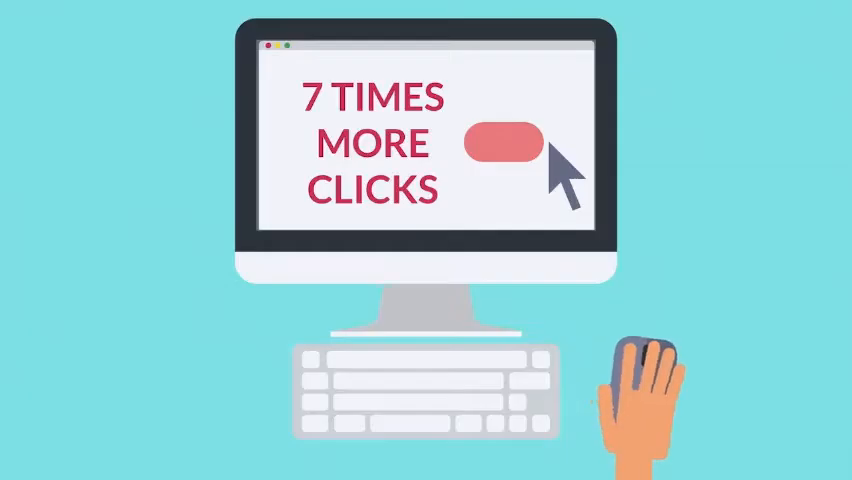
Watch the cursor click the pink button beside '7 TIMES MORE CLICKS' on the monitor.
left_click(505, 150)
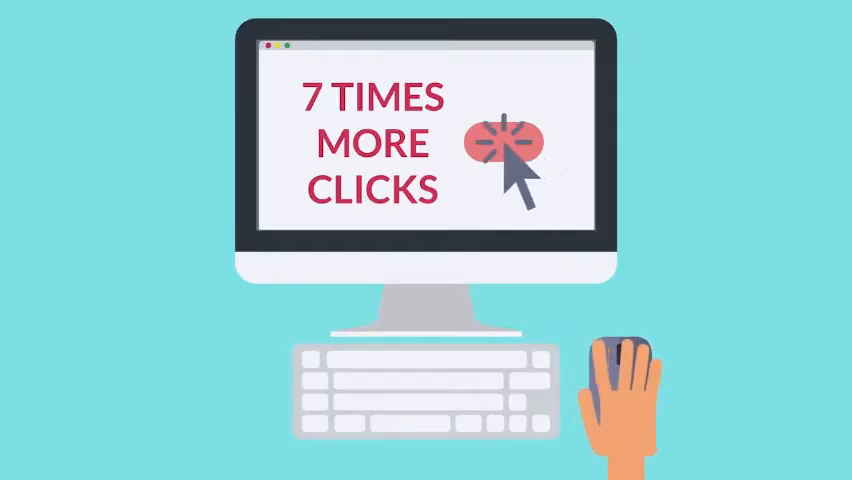